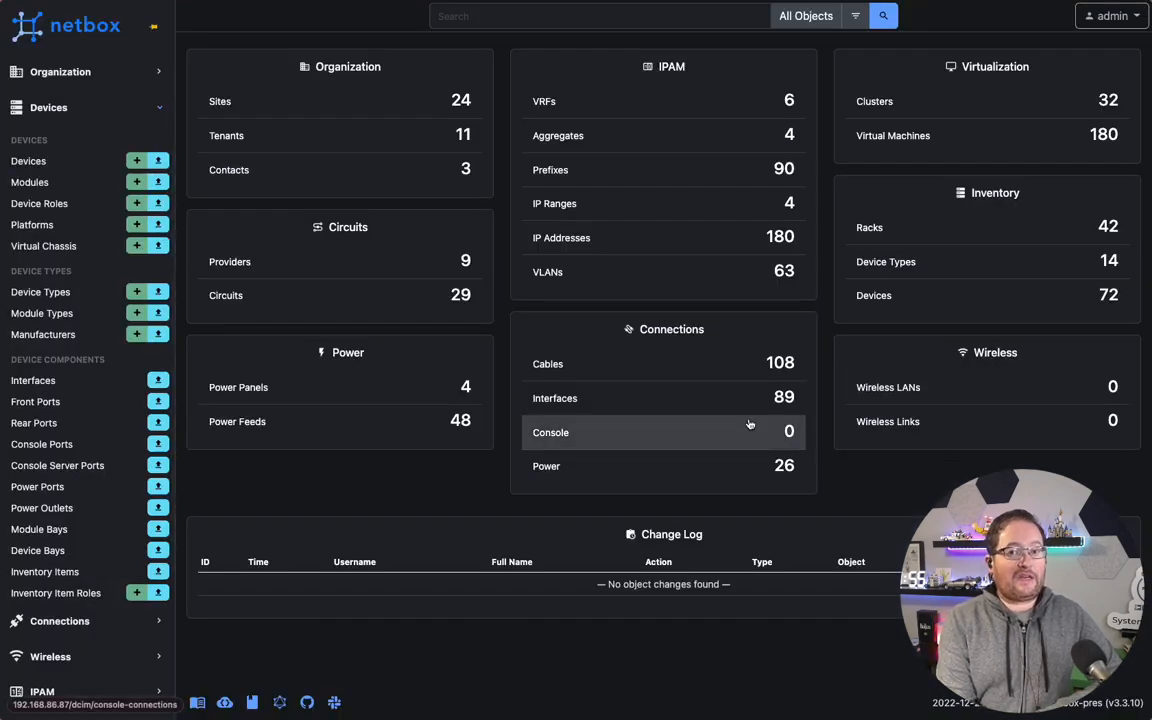
Collapse and re-expand the Devices menu in the sidebar.
{"action": "left_click", "coordinate": [48, 107]}
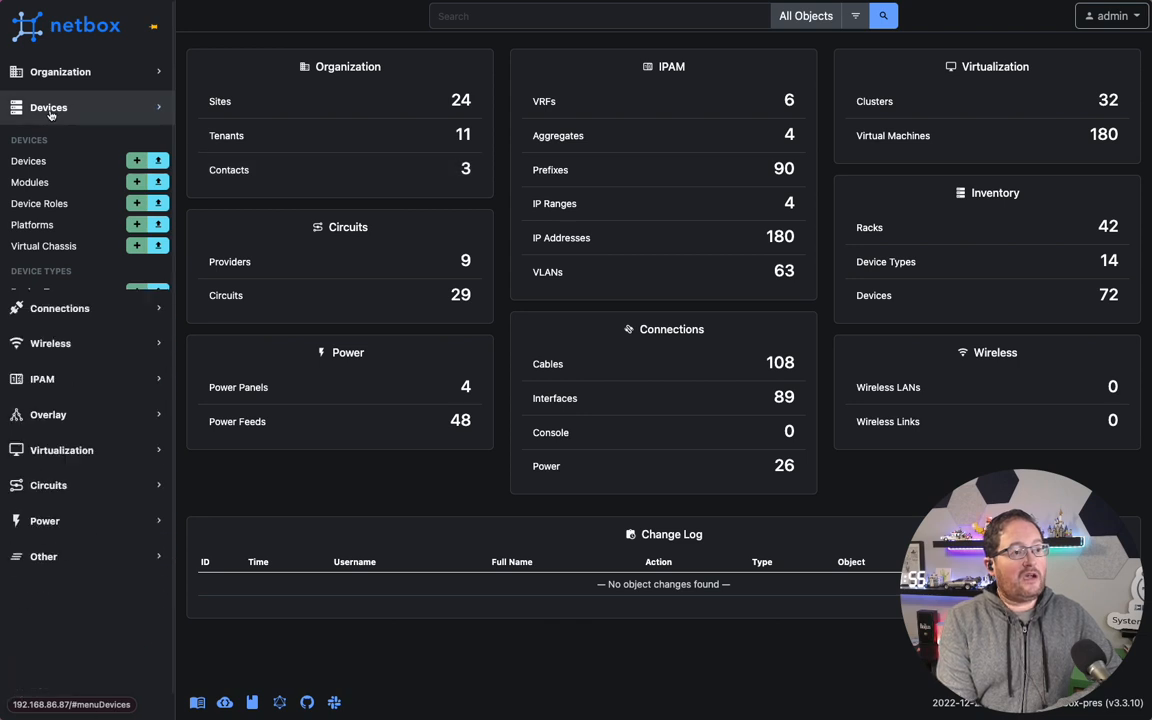
{"action": "left_click", "coordinate": [48, 107]}
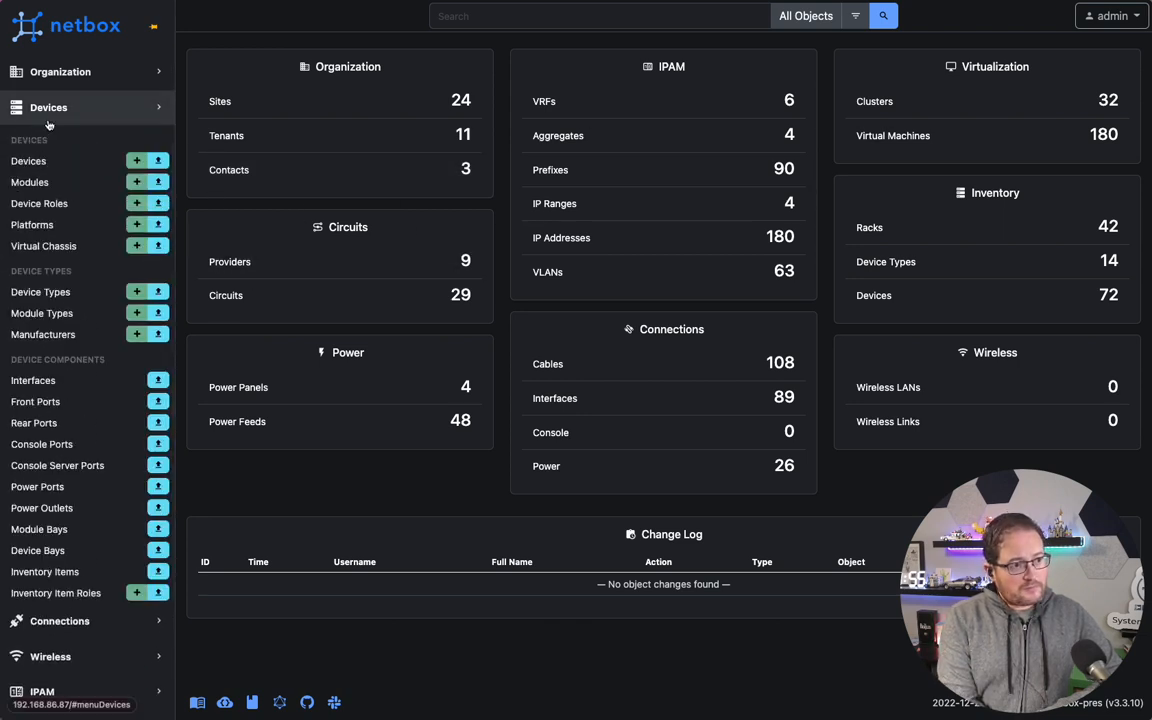
{"action": "mouse_move", "coordinate": [43, 246]}
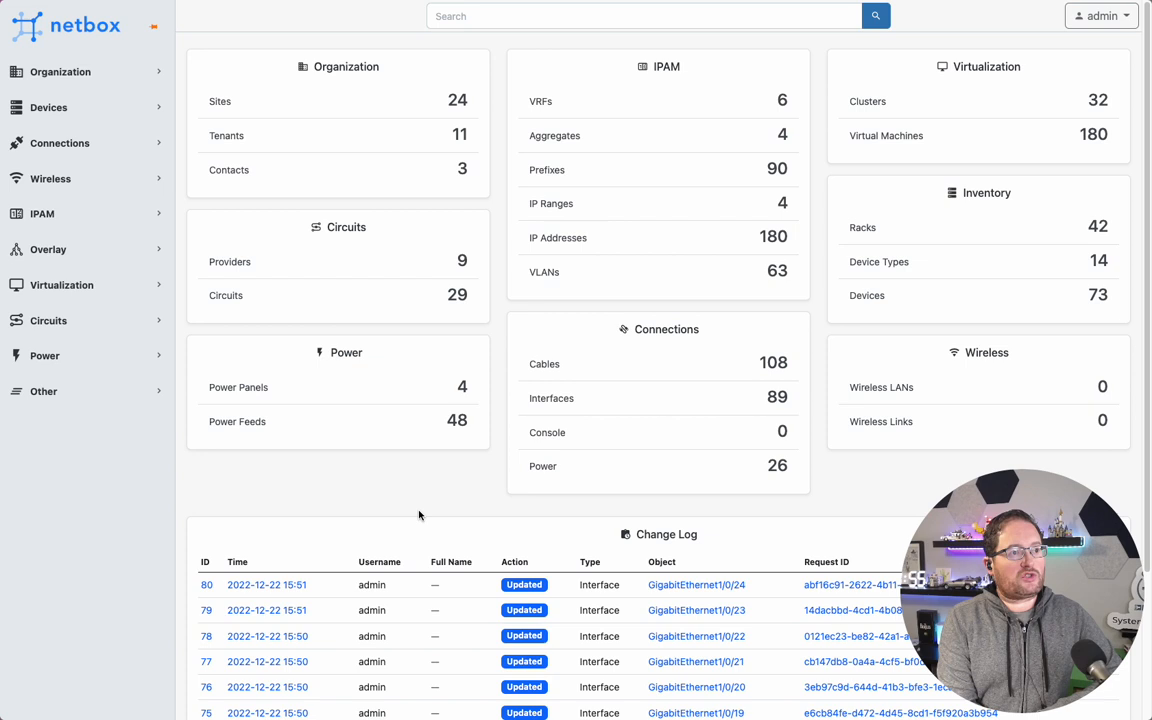
Search all objects for 'vdc' and go to the matching device vdc-switch-1.
{"action": "left_click", "coordinate": [47, 107]}
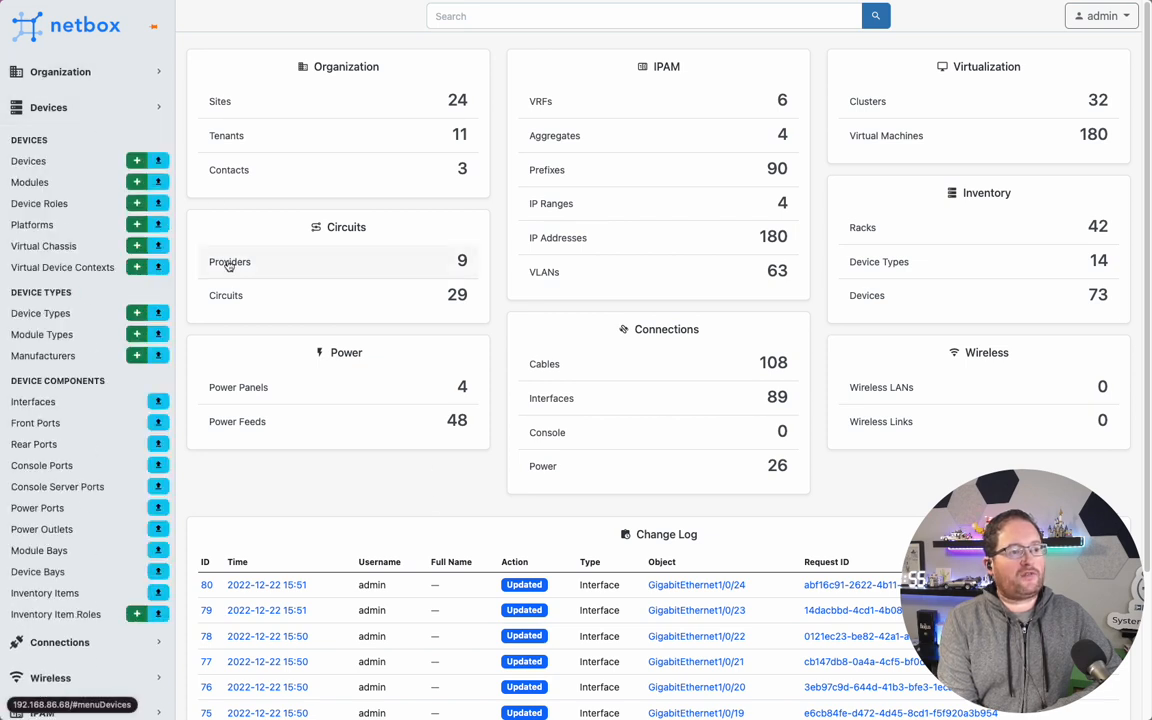
{"action": "mouse_move", "coordinate": [62, 267]}
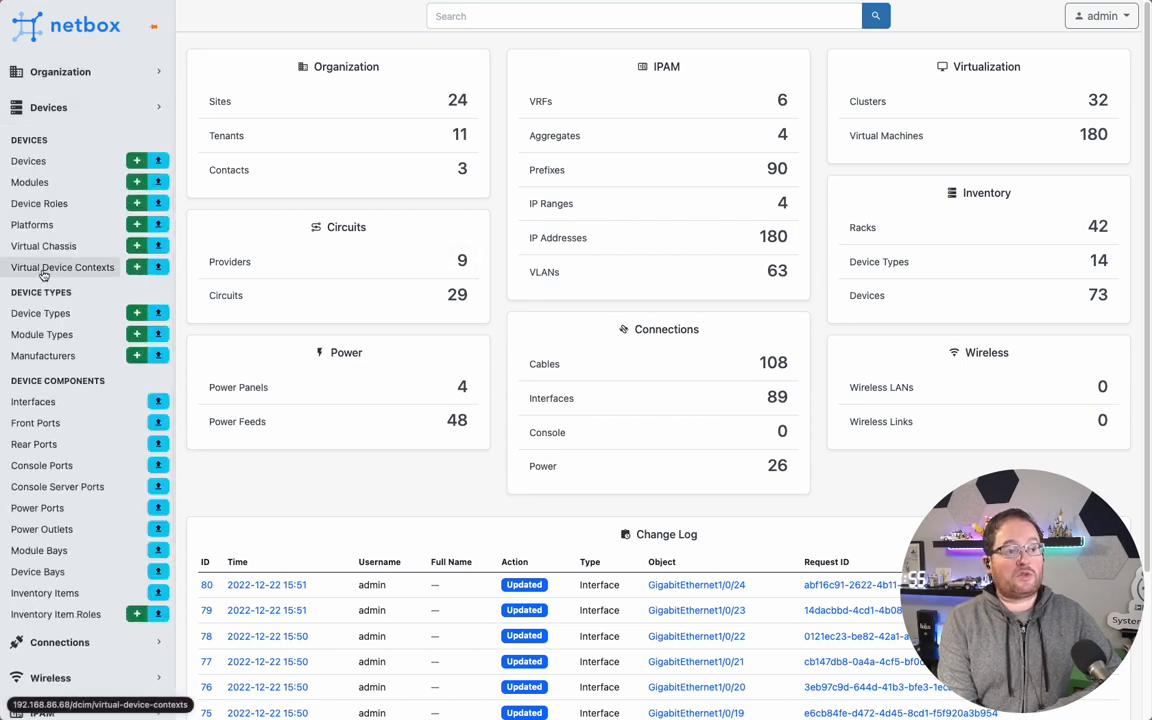
{"action": "left_click", "coordinate": [645, 15]}
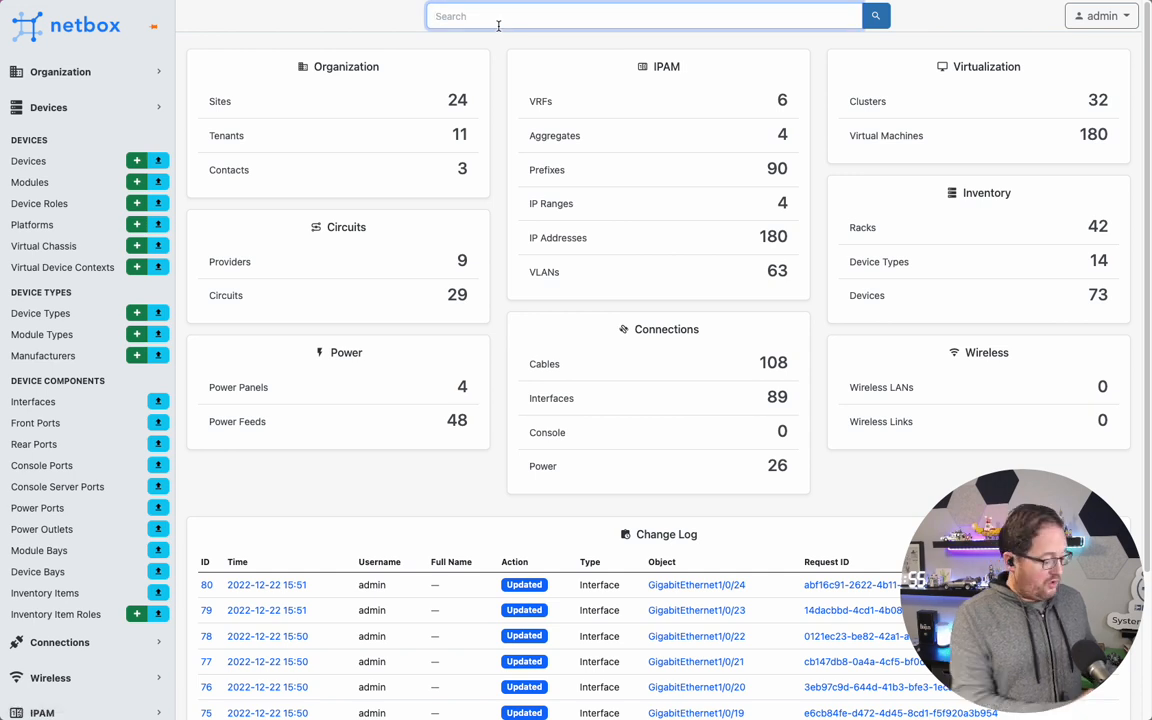
{"action": "type", "text": "vdc"}
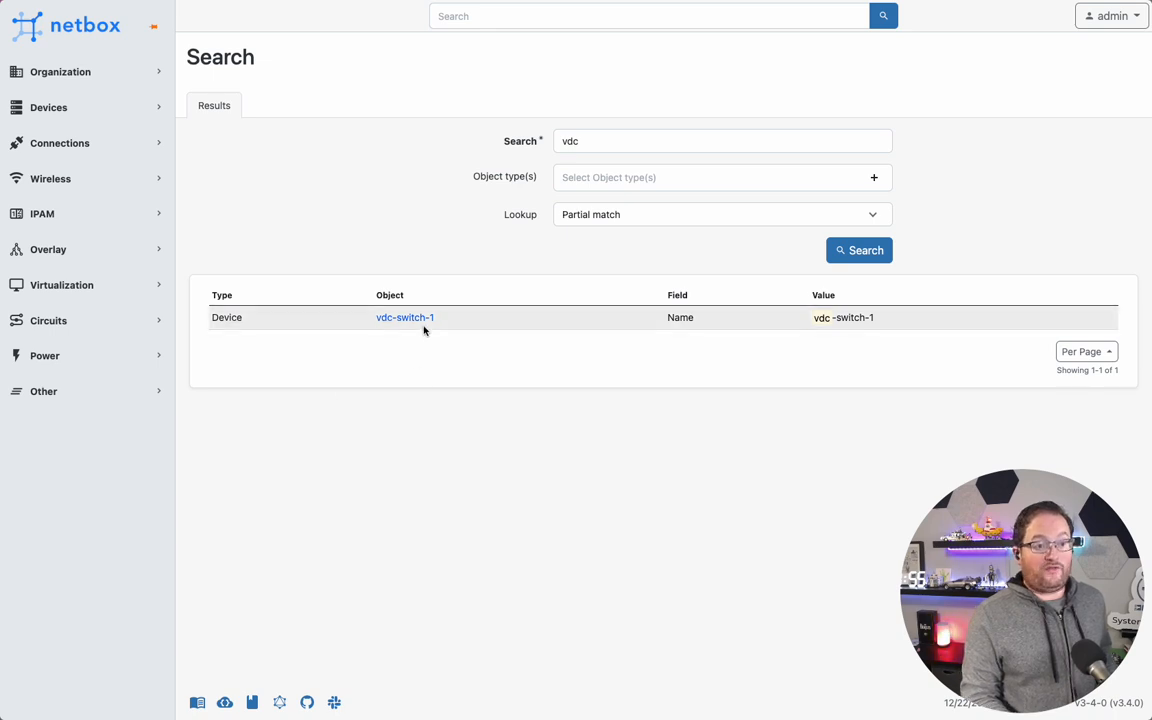
{"action": "left_click", "coordinate": [404, 317]}
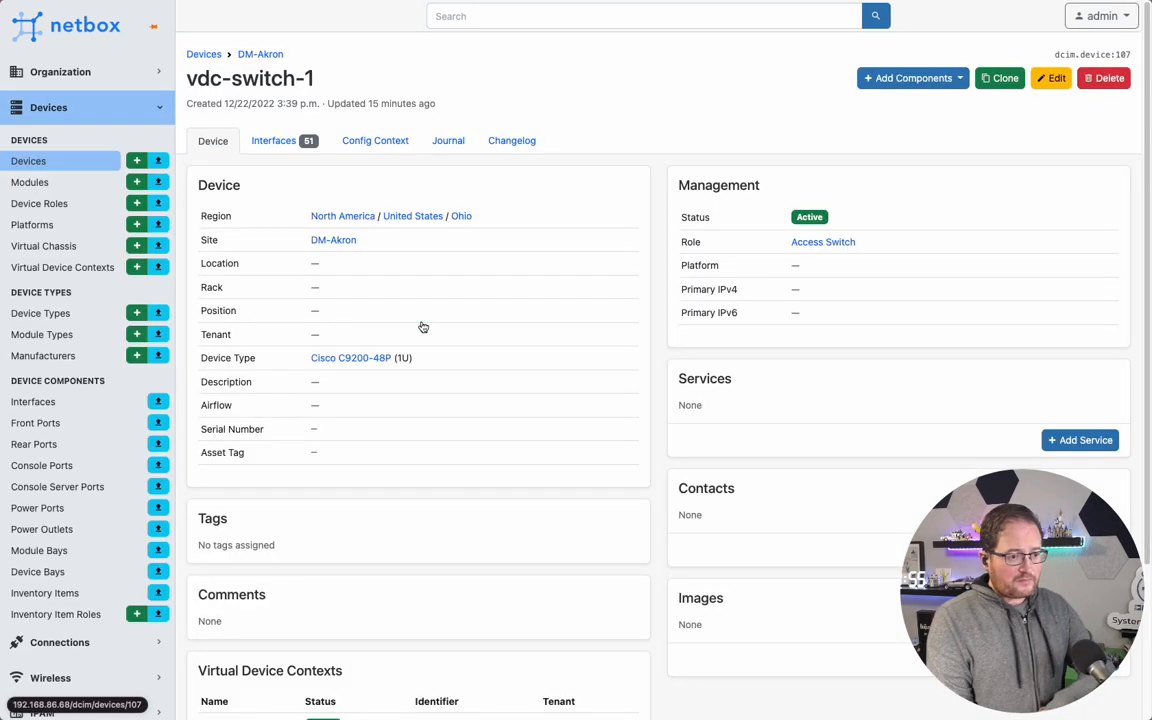
{"action": "scroll", "scroll_direction": "down", "scroll_amount": 3}
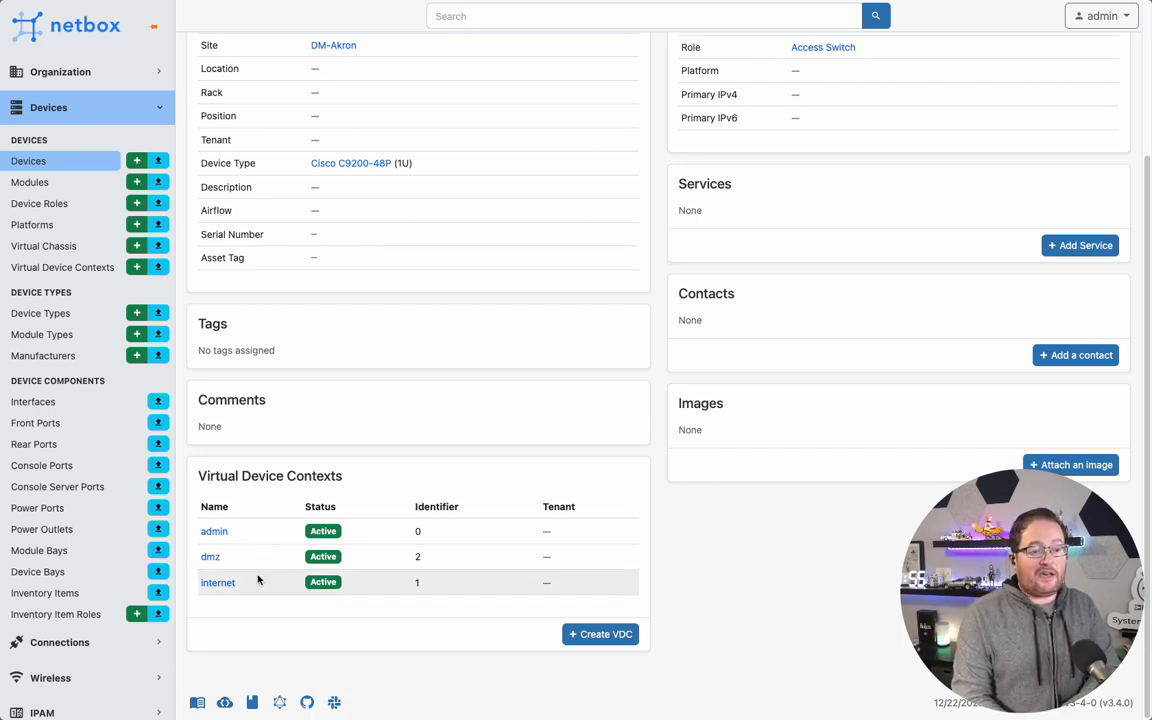
{"action": "mouse_move", "coordinate": [268, 557]}
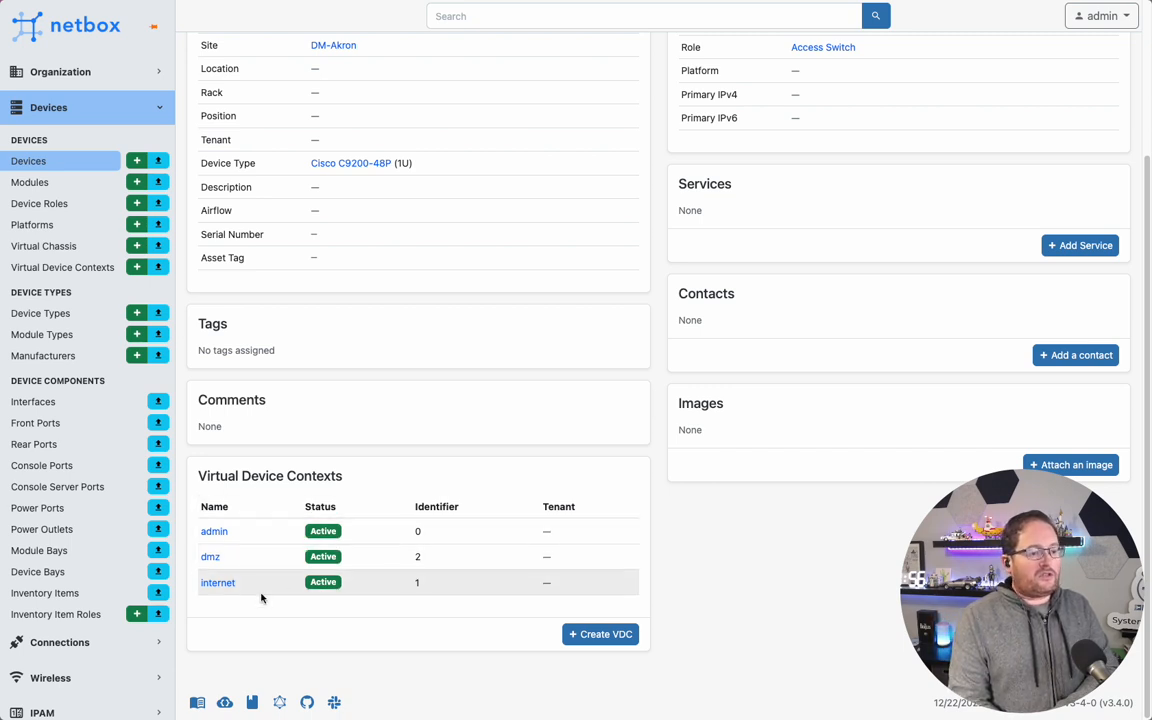
{"action": "mouse_move", "coordinate": [62, 267]}
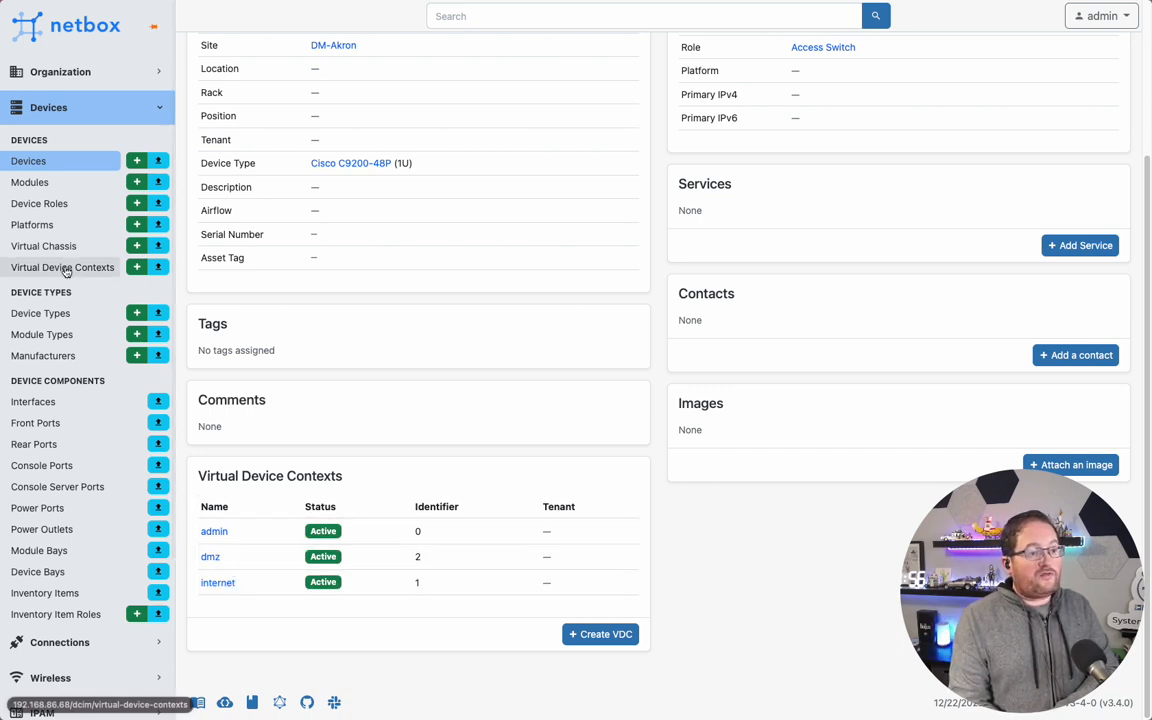
{"action": "left_click", "coordinate": [62, 267]}
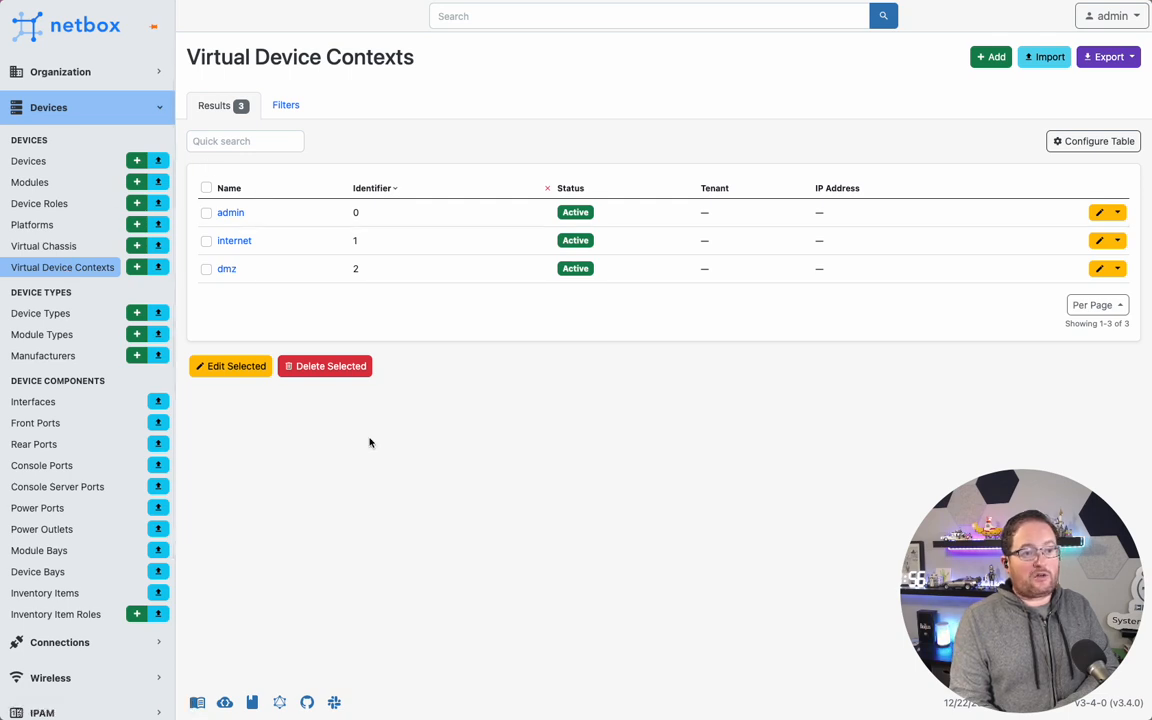
{"action": "mouse_move", "coordinate": [231, 212]}
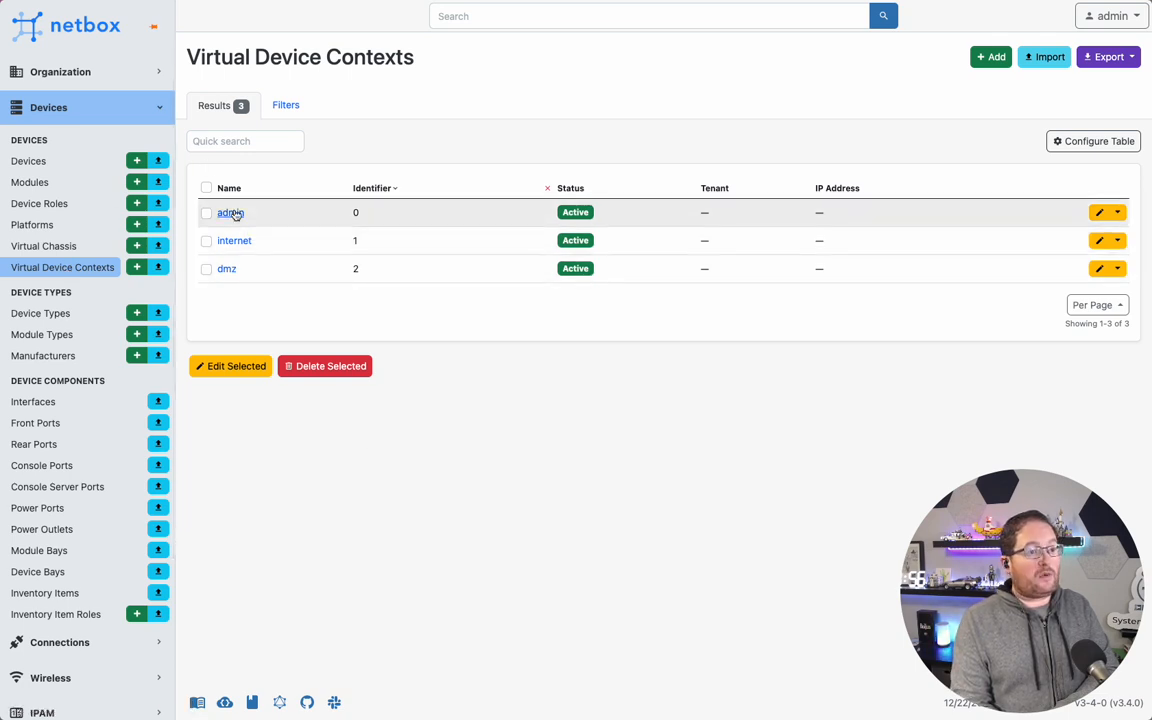
{"action": "left_click", "coordinate": [230, 212]}
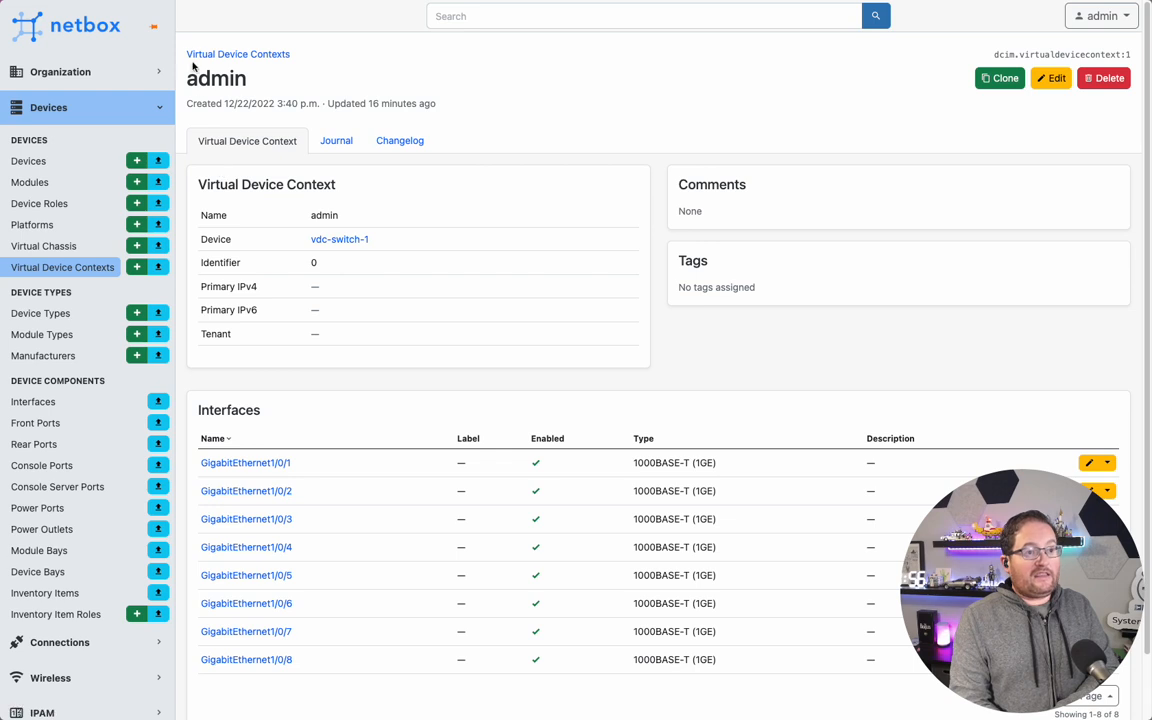
{"action": "mouse_move", "coordinate": [294, 239]}
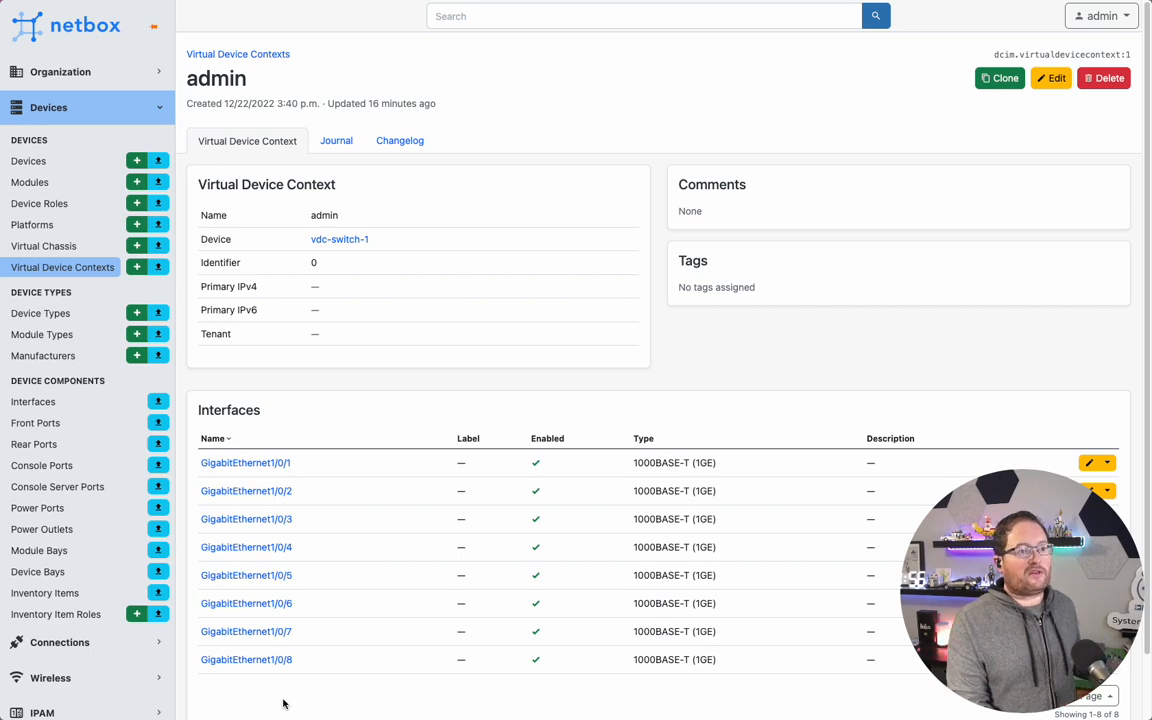
{"action": "left_click", "coordinate": [237, 54]}
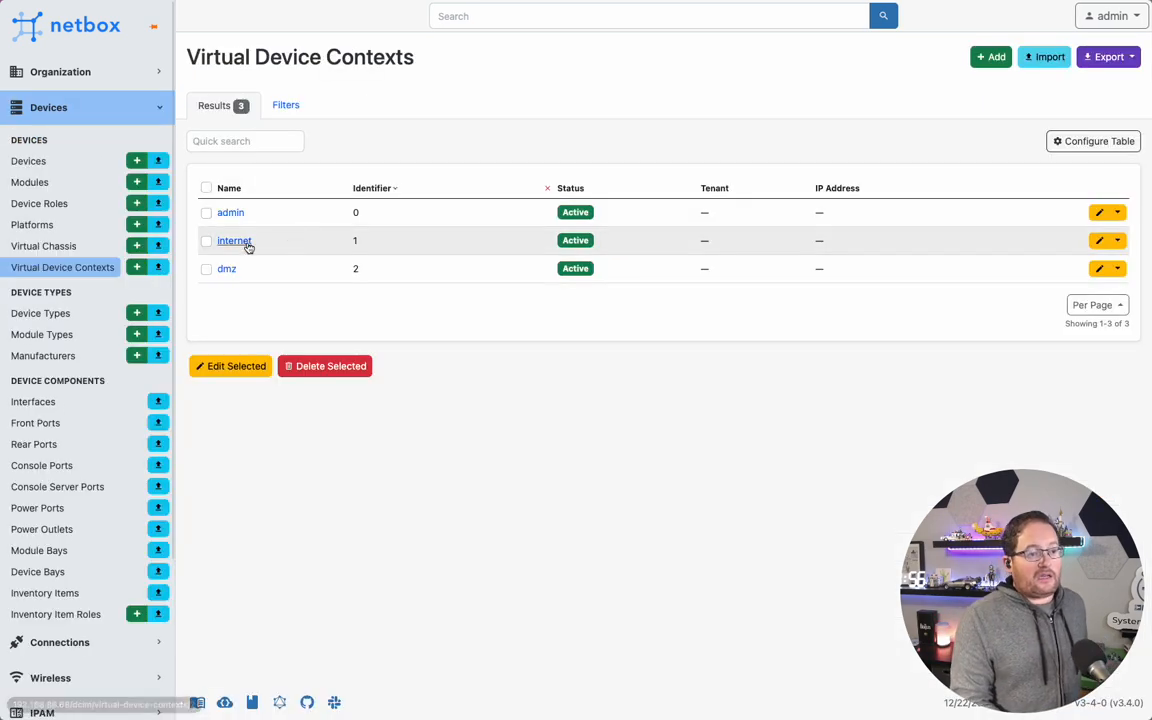
{"action": "left_click", "coordinate": [234, 240]}
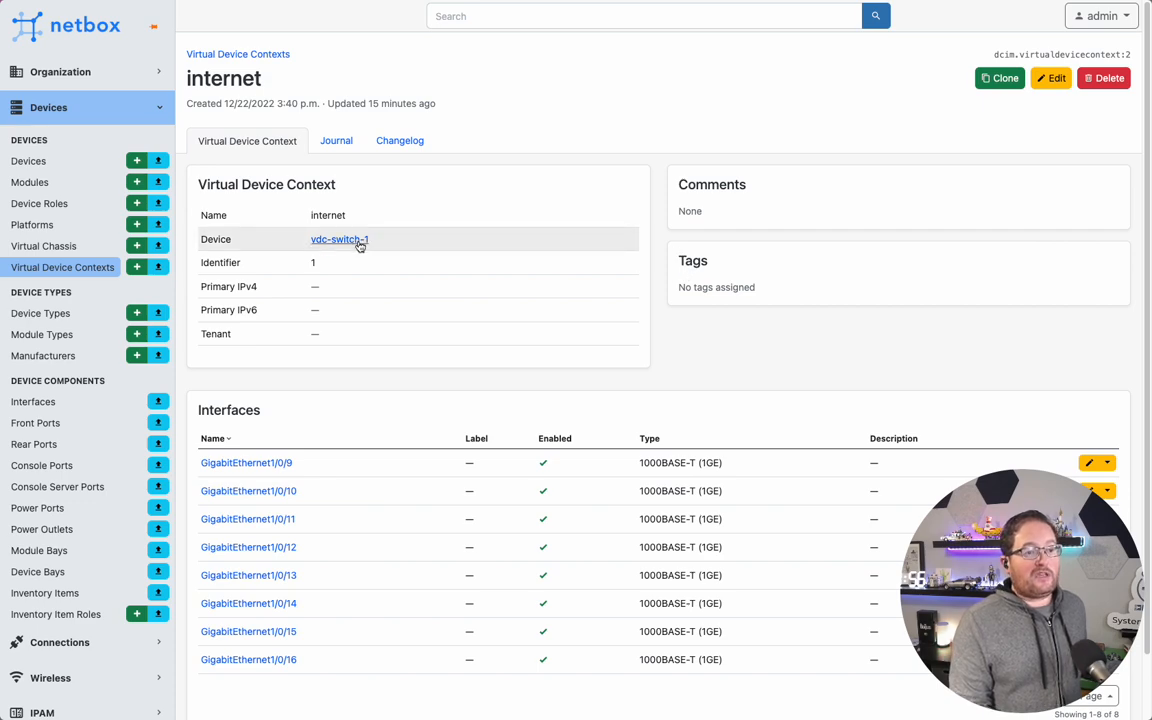
{"action": "left_click", "coordinate": [340, 239]}
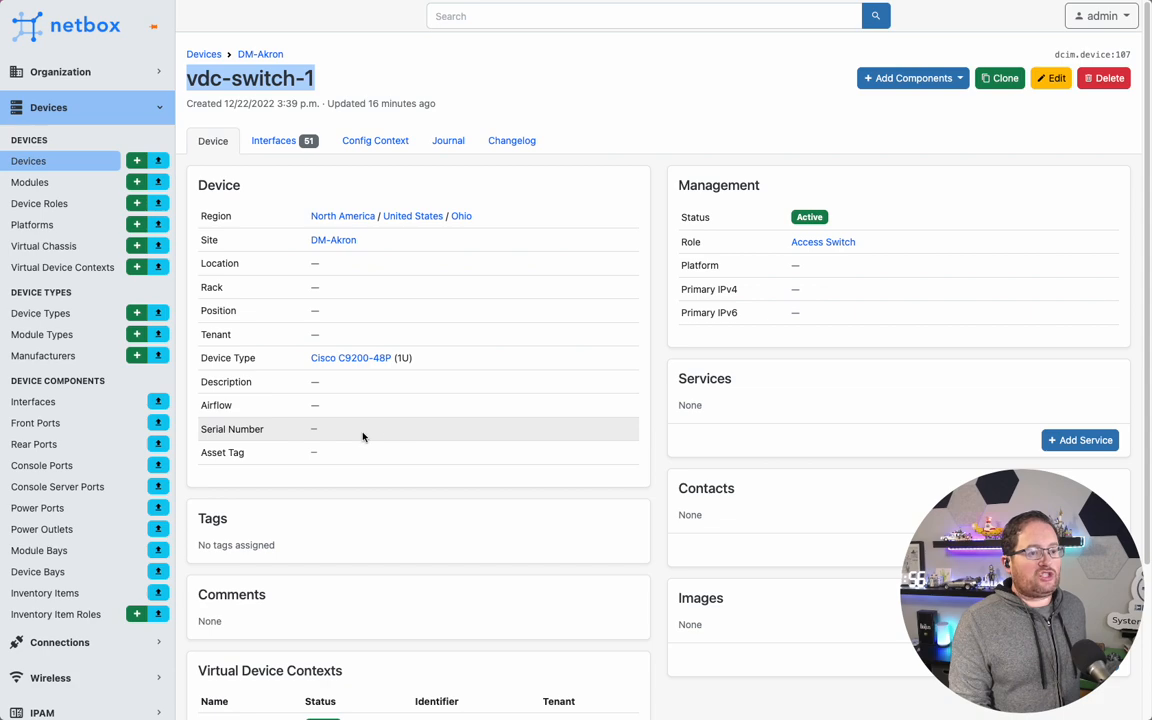
Review vdc-switch-1's interfaces: ports 1/0/1–8 admin, 9–16 internet, 17–24 dmz.
{"action": "left_click", "coordinate": [273, 140]}
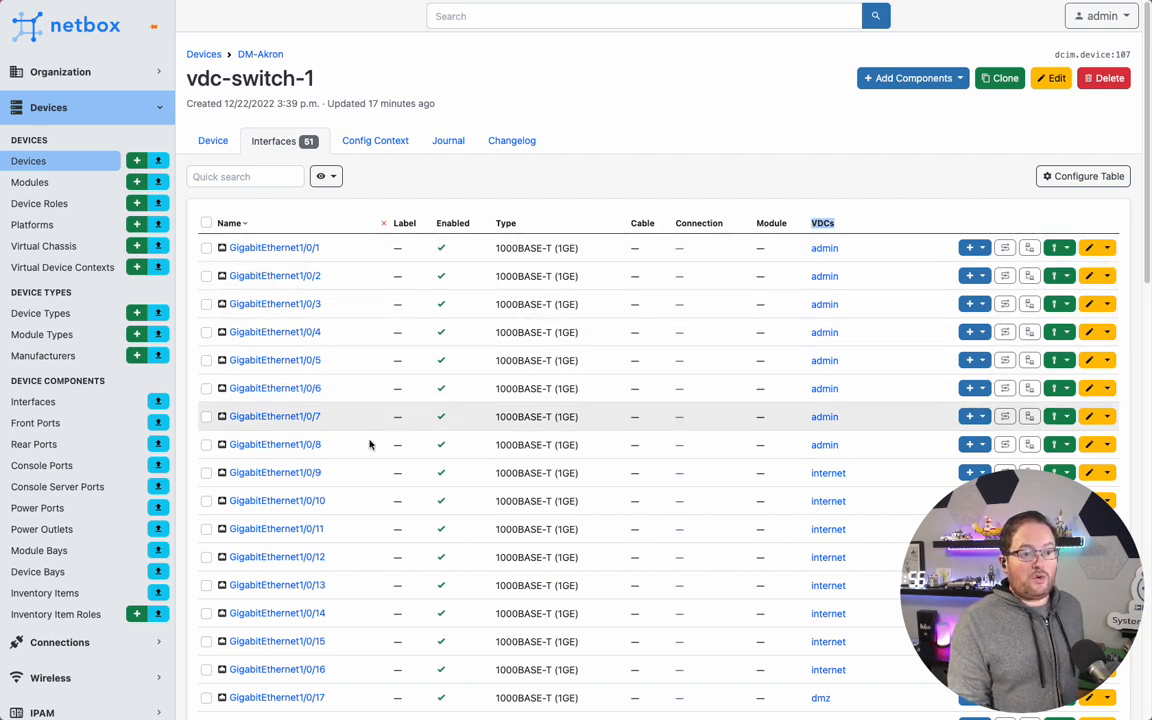
{"action": "scroll", "scroll_direction": "down", "scroll_amount": 3}
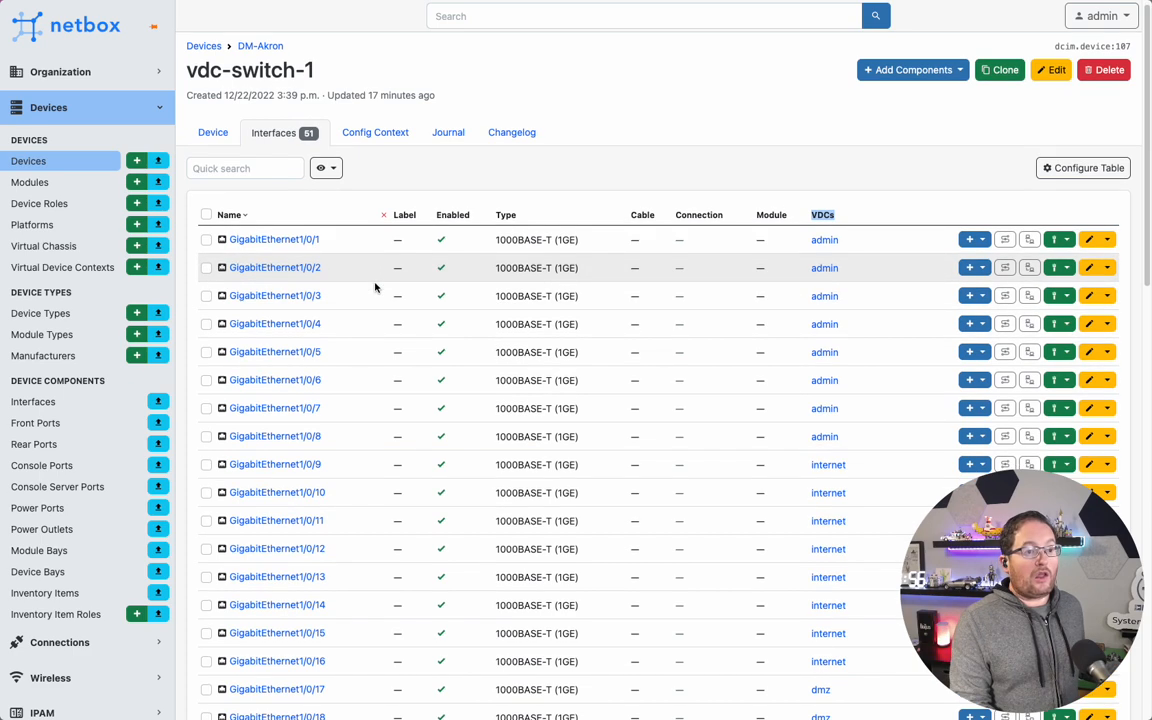
{"action": "scroll", "scroll_direction": "down", "scroll_amount": 3}
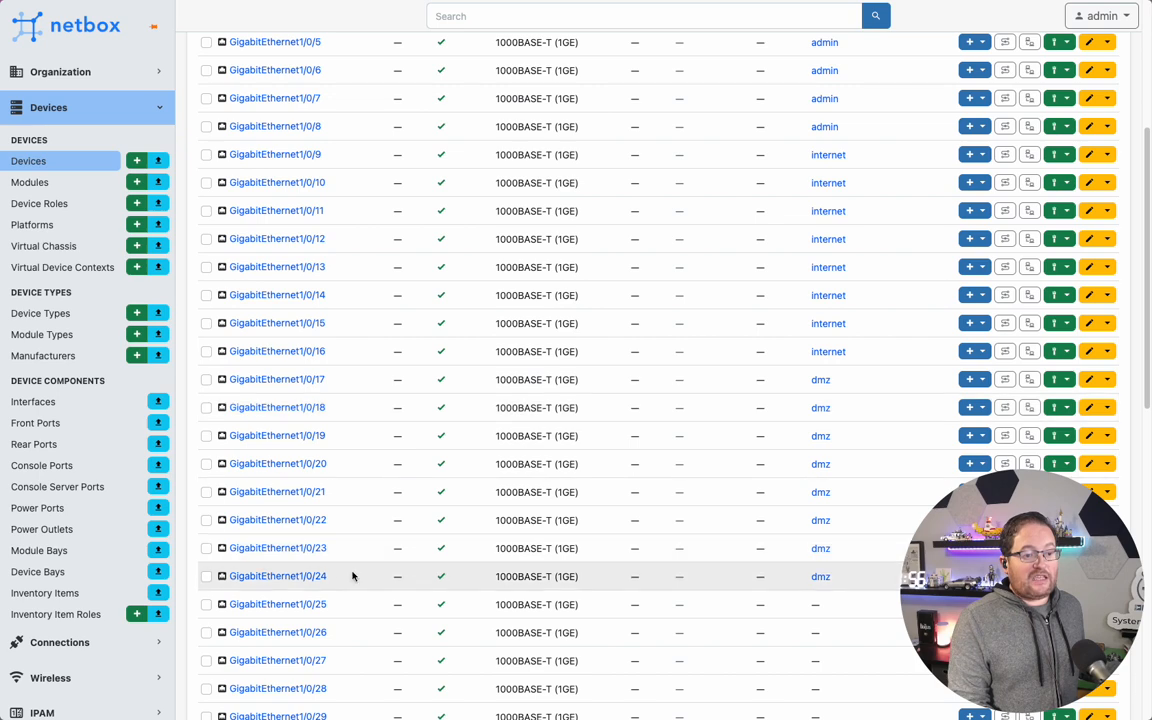
{"action": "mouse_move", "coordinate": [845, 408]}
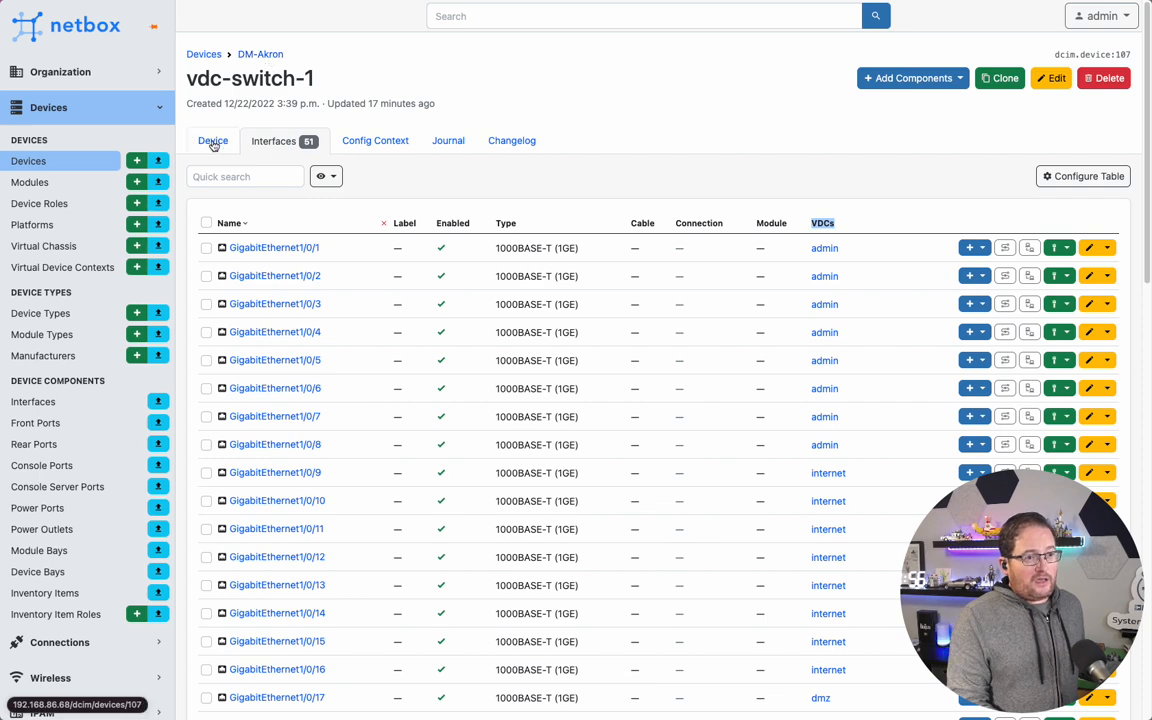
Return to vdc-switch-1's overview listing its admin, dmz and internet VDCs.
{"action": "left_click", "coordinate": [212, 140]}
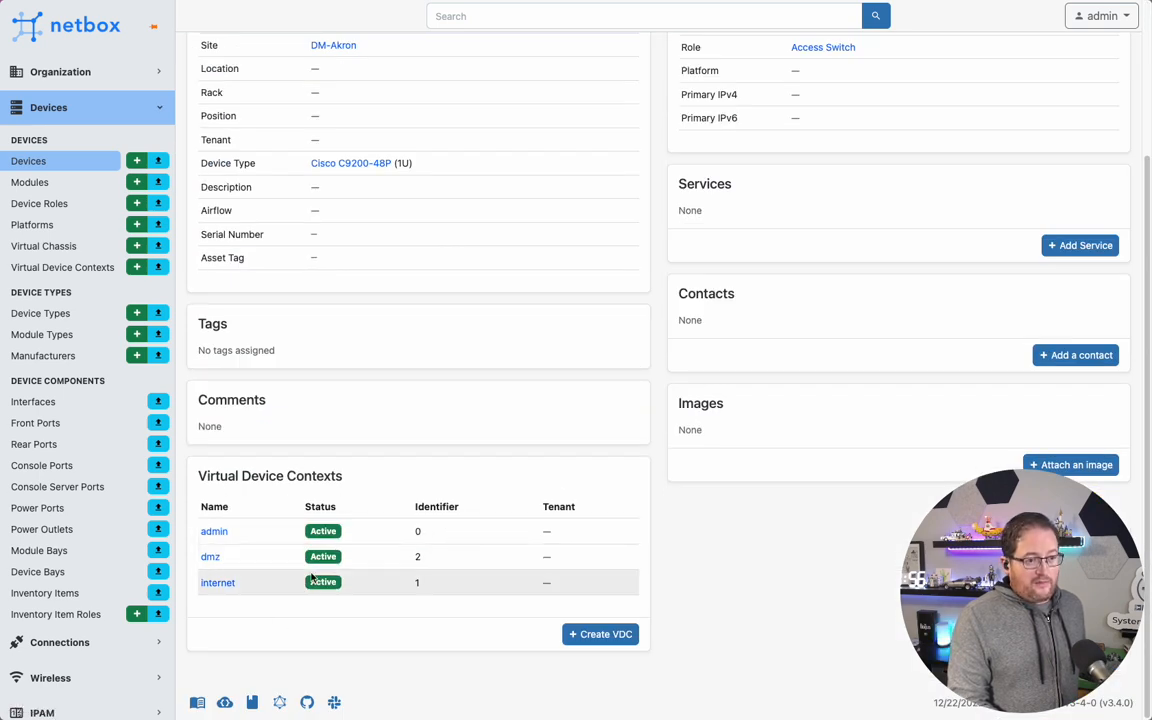
{"action": "mouse_move", "coordinate": [238, 556]}
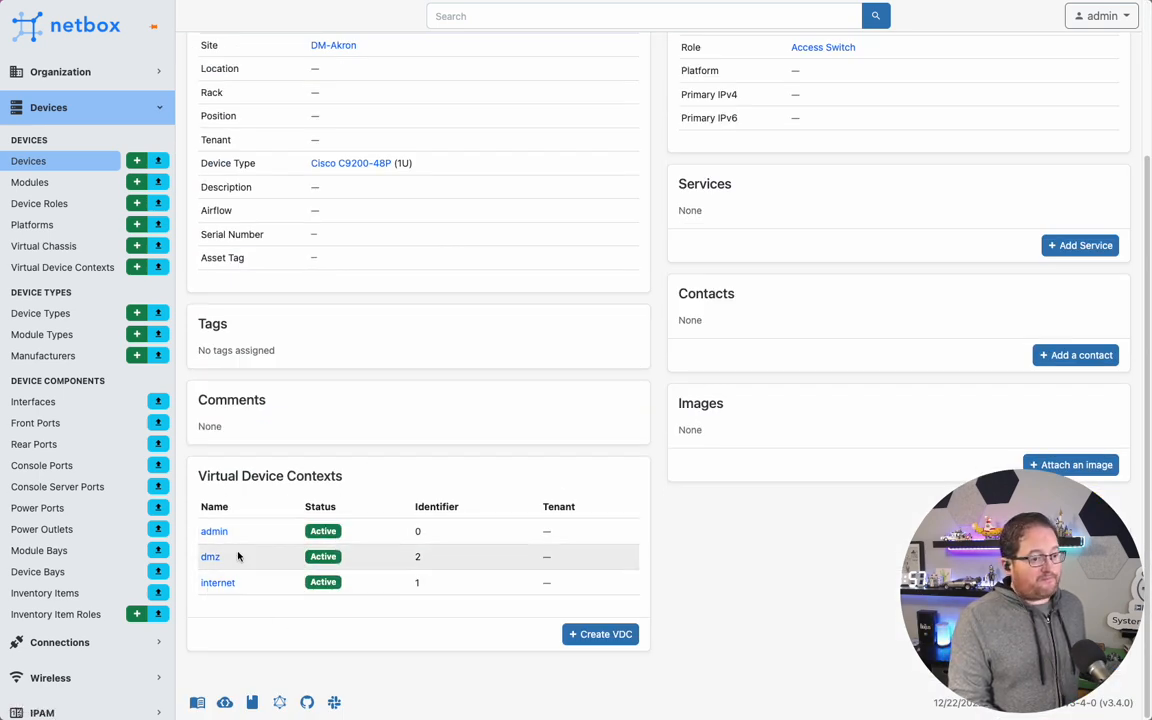